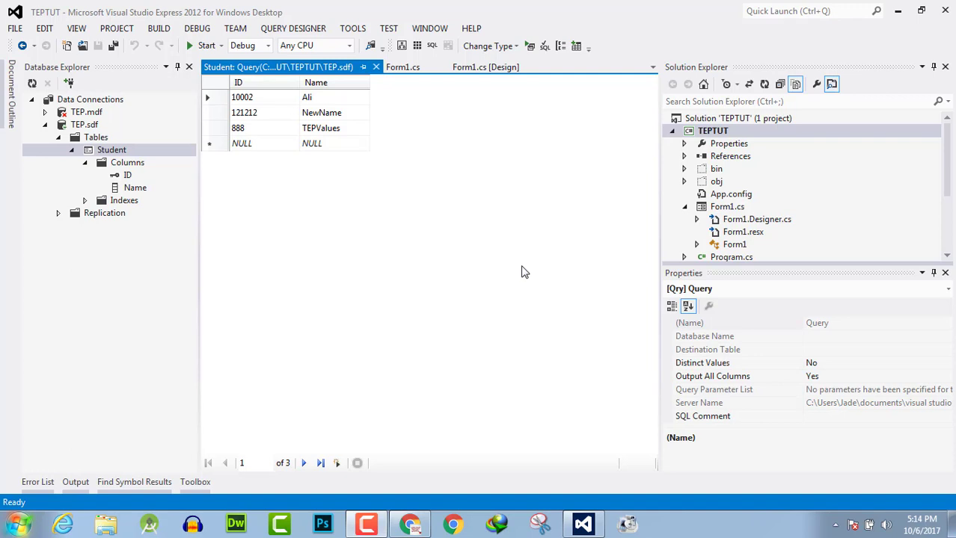
pyautogui.moveTo(209, 136)
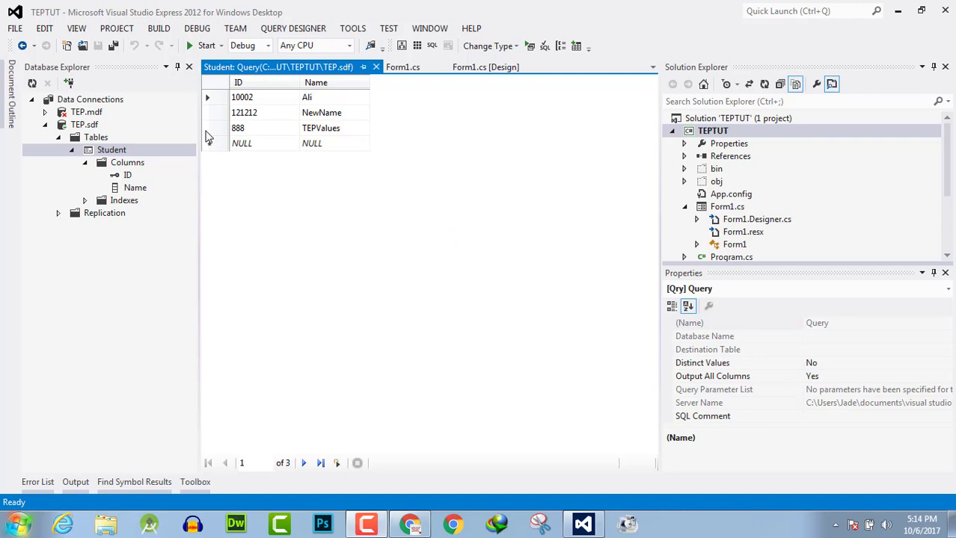
# Step: Switch between Form1.cs and the Student query results, ending on the Form1.cs handler code
pyautogui.click(403, 67)
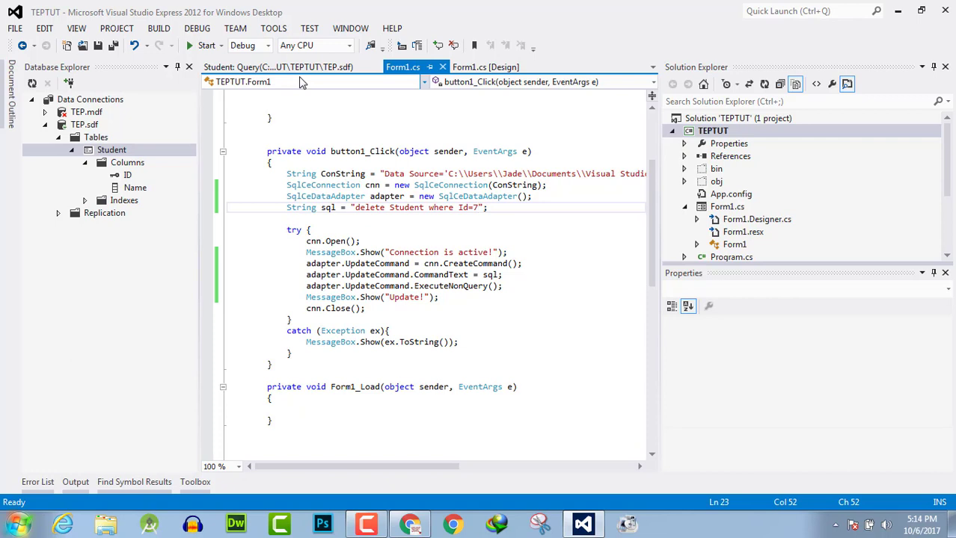
pyautogui.moveTo(314, 93)
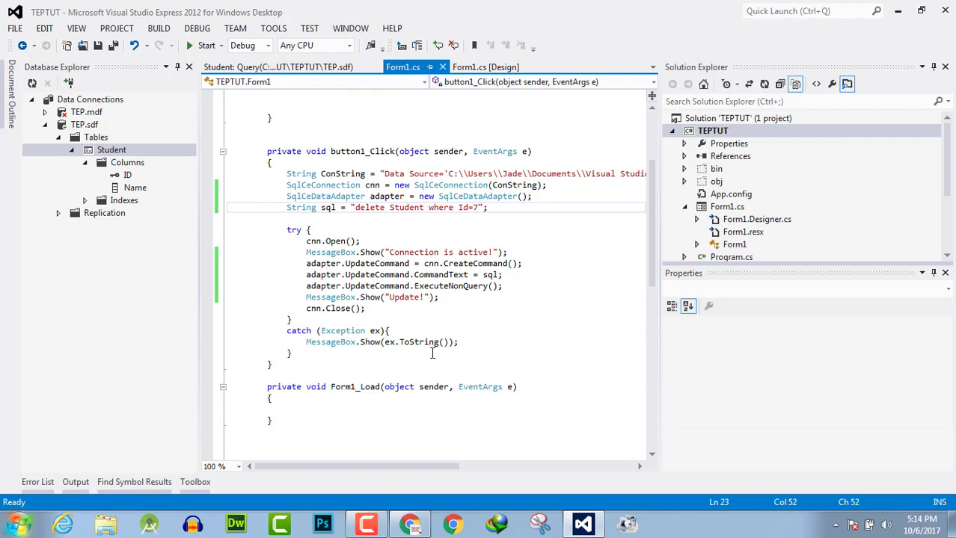
pyautogui.moveTo(327, 365)
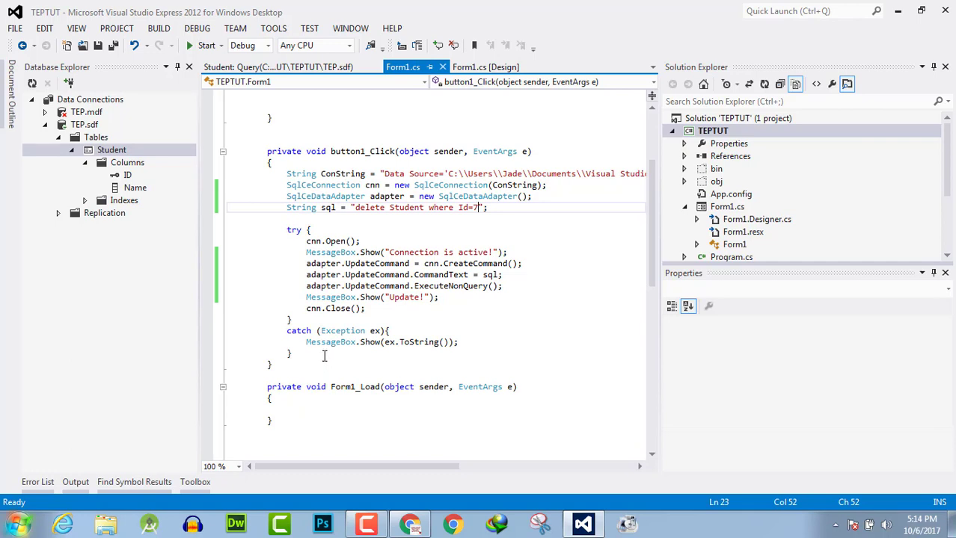
pyautogui.moveTo(364, 131)
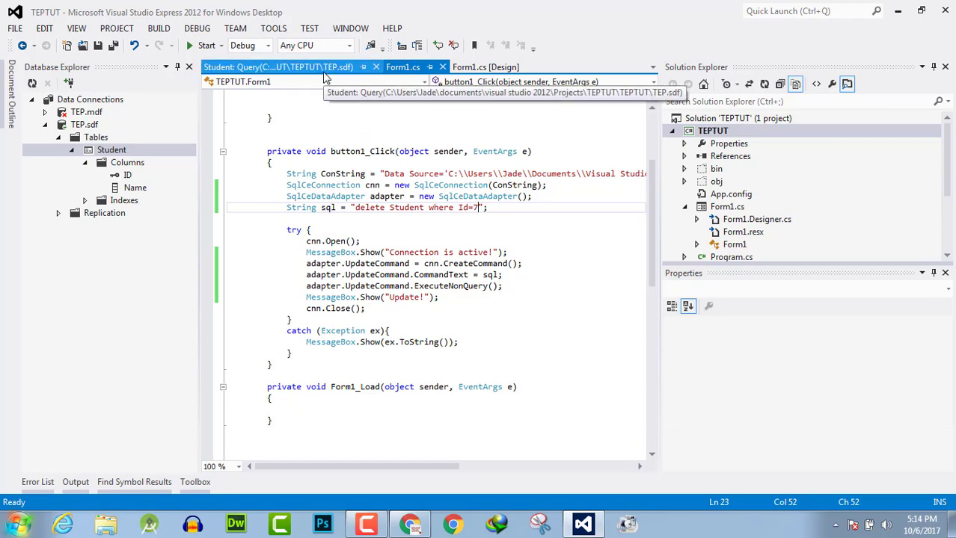
pyautogui.click(284, 67)
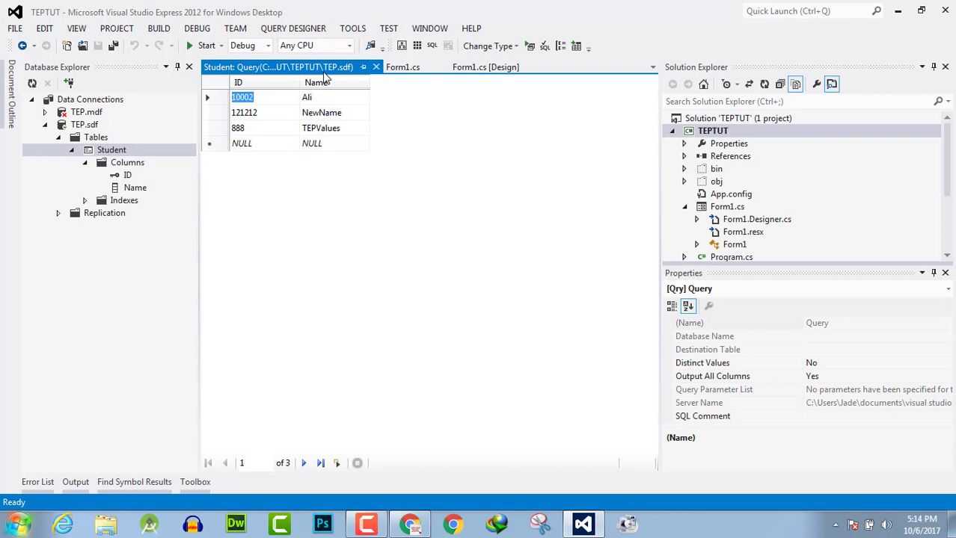
pyautogui.moveTo(404, 67)
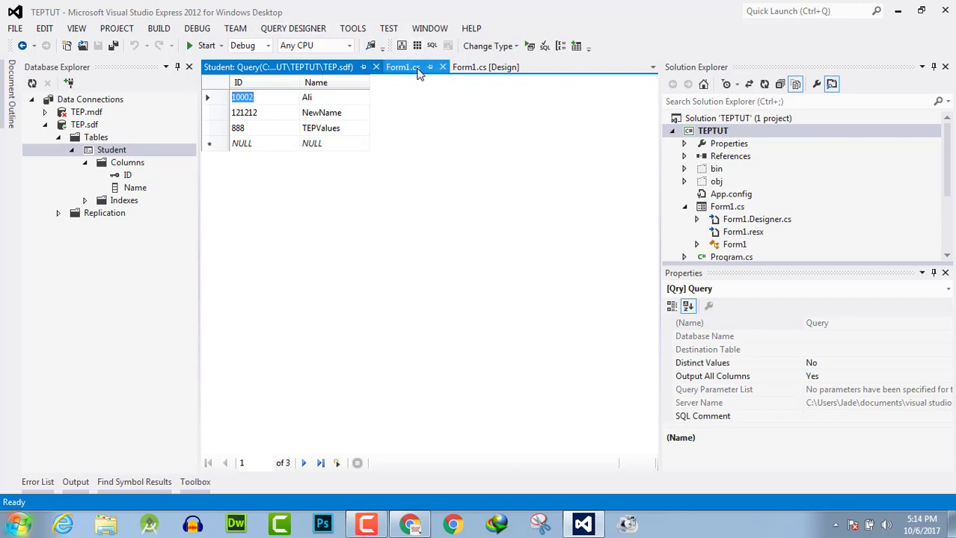
pyautogui.click(403, 66)
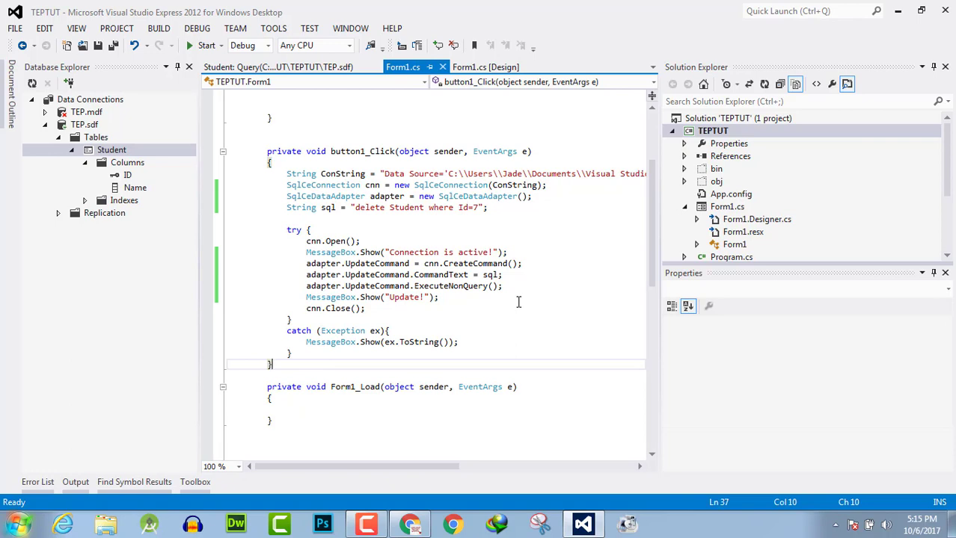
pyautogui.moveTo(361, 218)
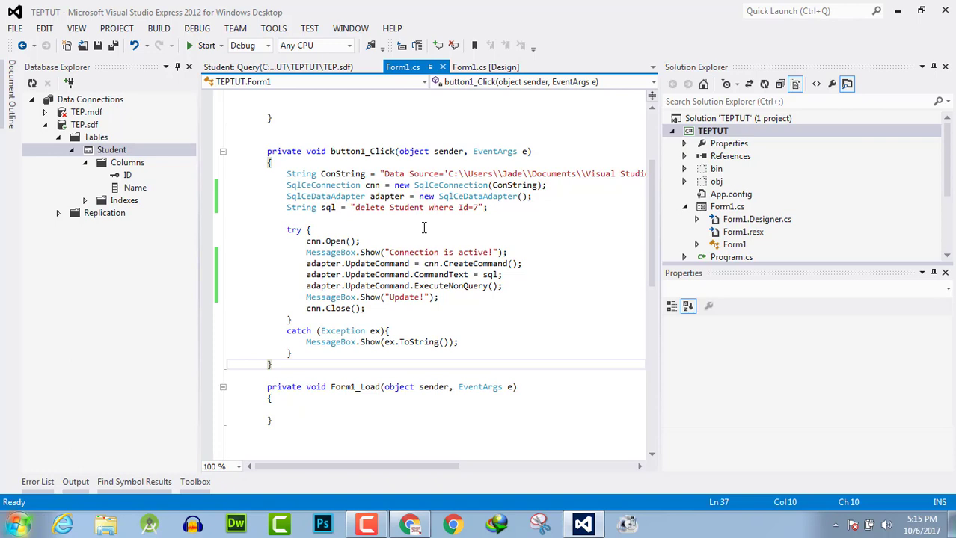
pyautogui.moveTo(363, 213)
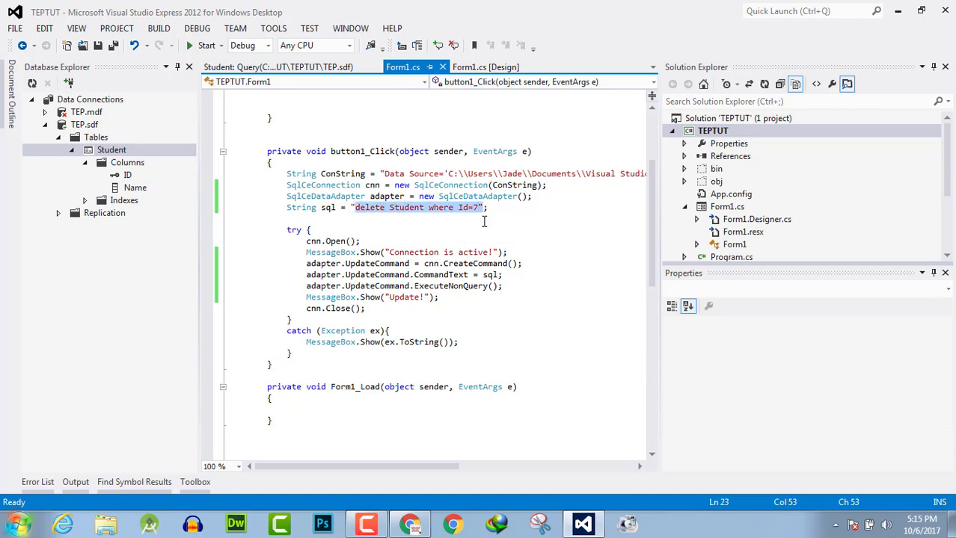
# Step: Replace the handler's delete query with 'drop table Student' and view the Student query results
pyautogui.press('Delete')
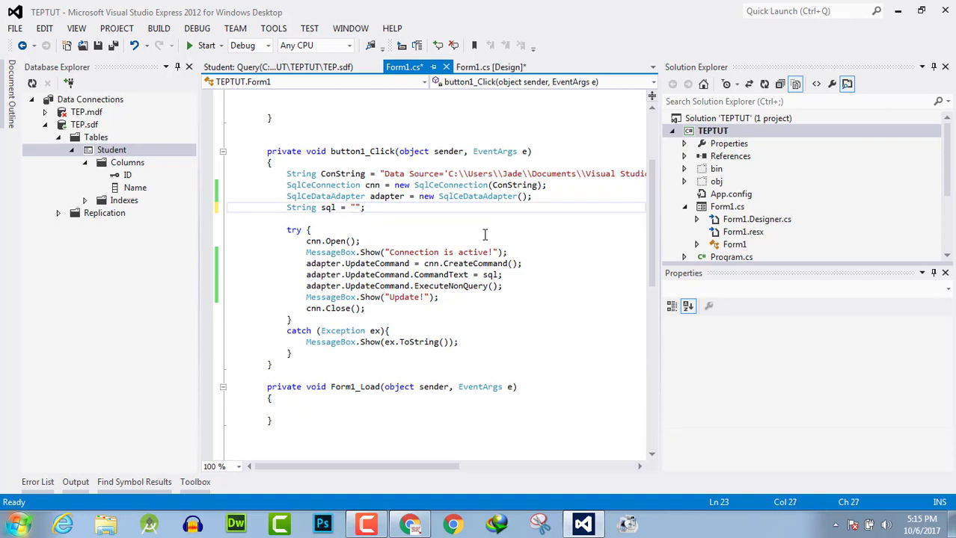
pyautogui.write('drop')
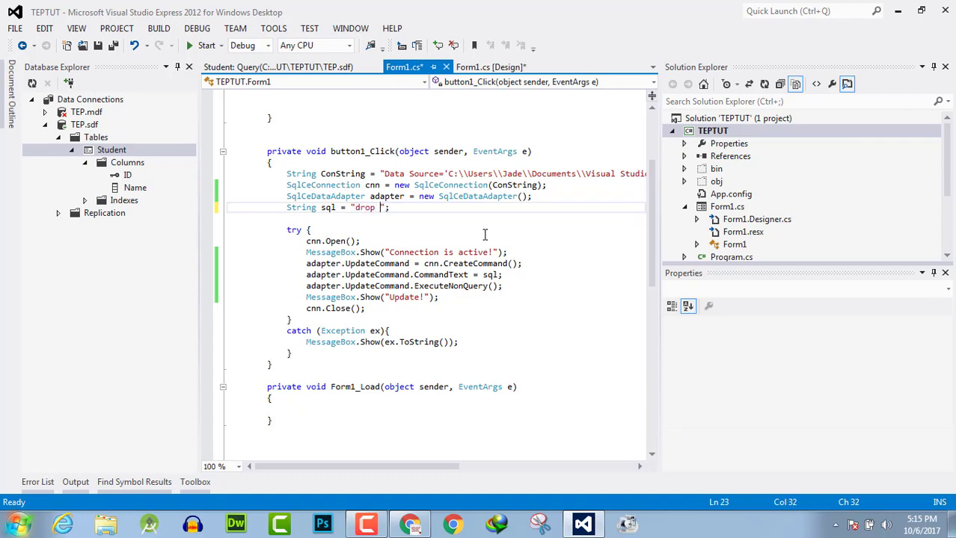
pyautogui.write('table')
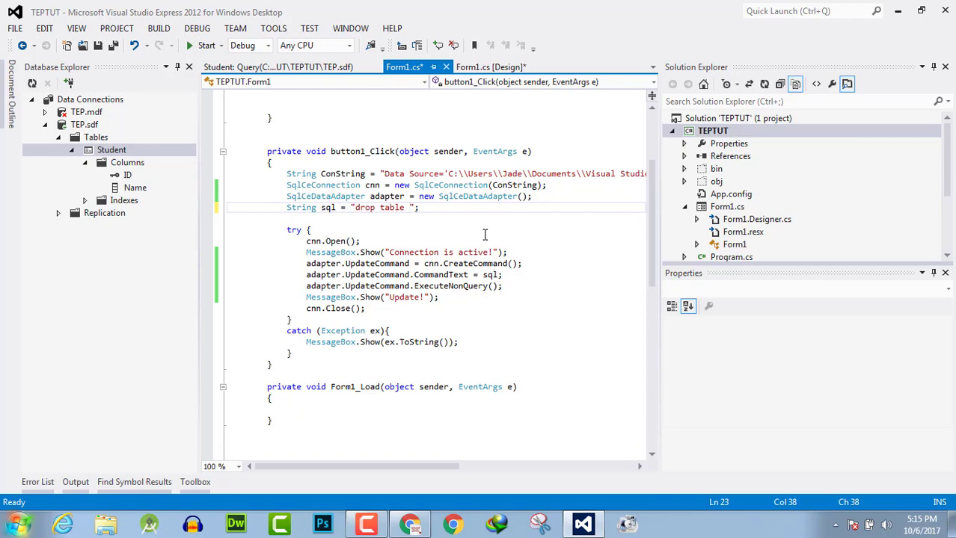
pyautogui.write('s')
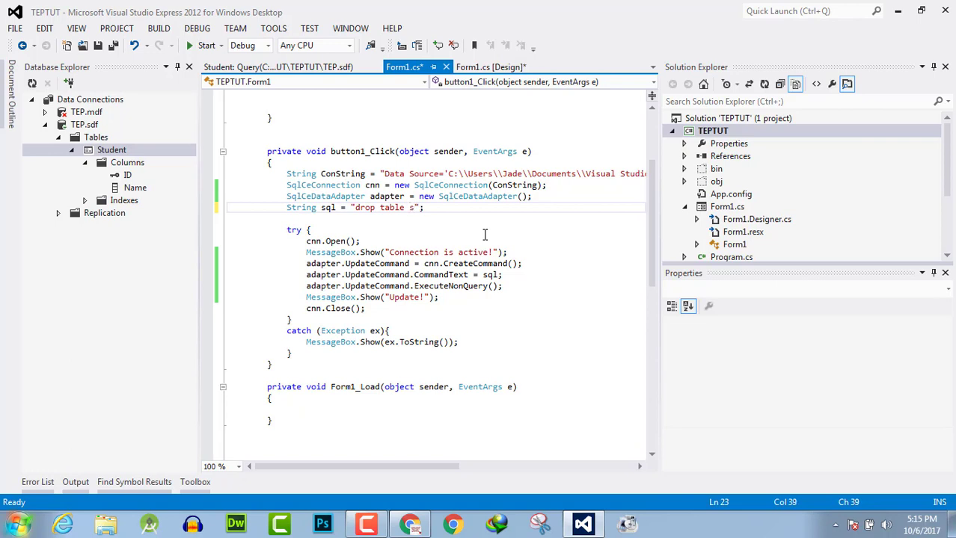
pyautogui.write('Student')
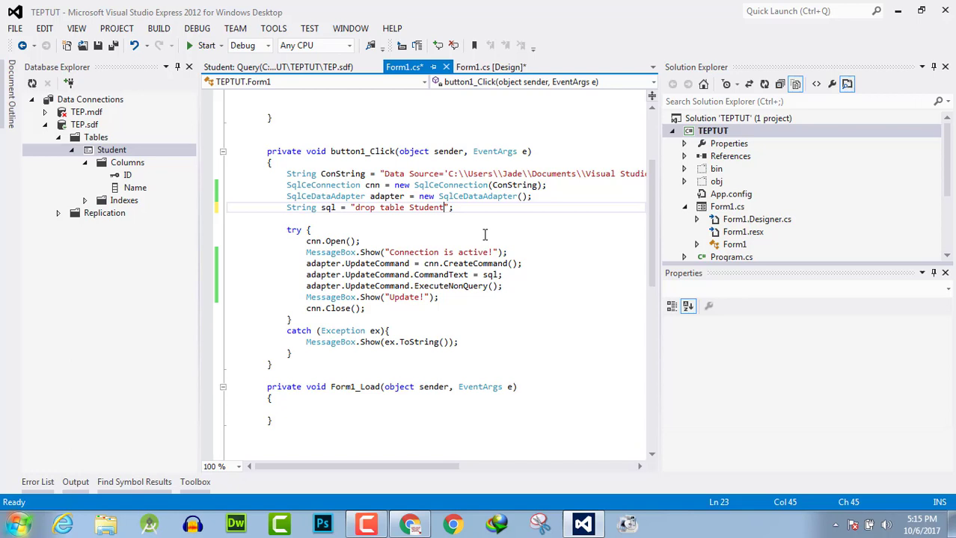
pyautogui.click(277, 66)
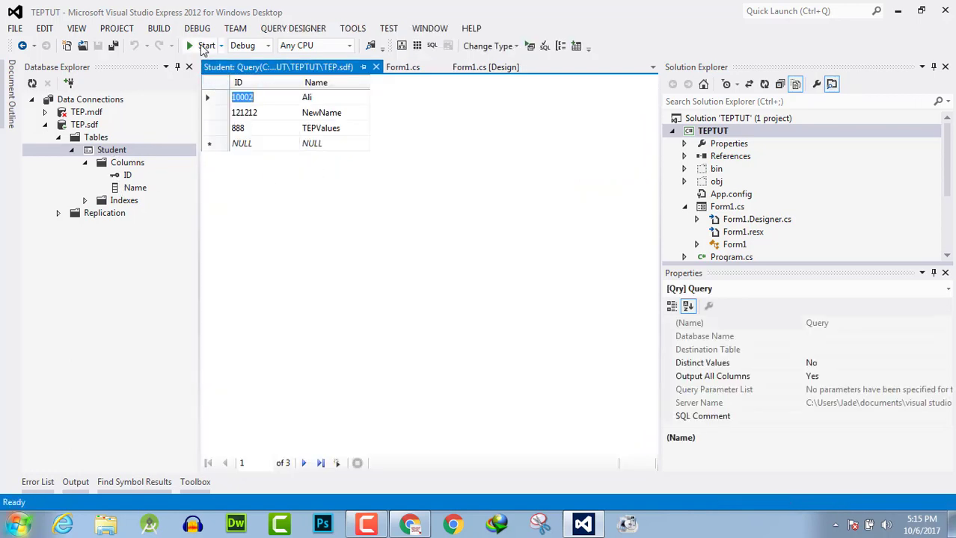
# Step: Run the TEPTUT form app, close it, and close the Student query results tab
pyautogui.click(207, 46)
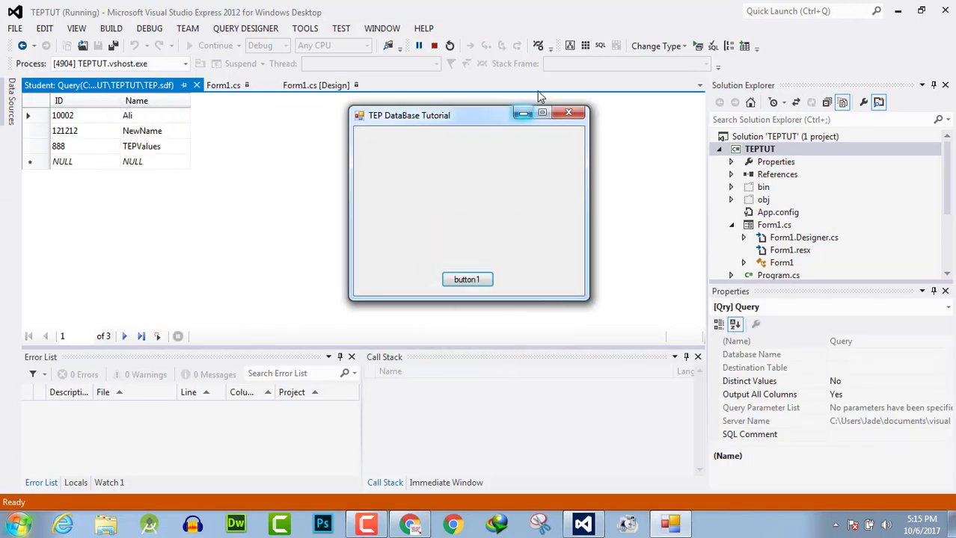
pyautogui.click(568, 112)
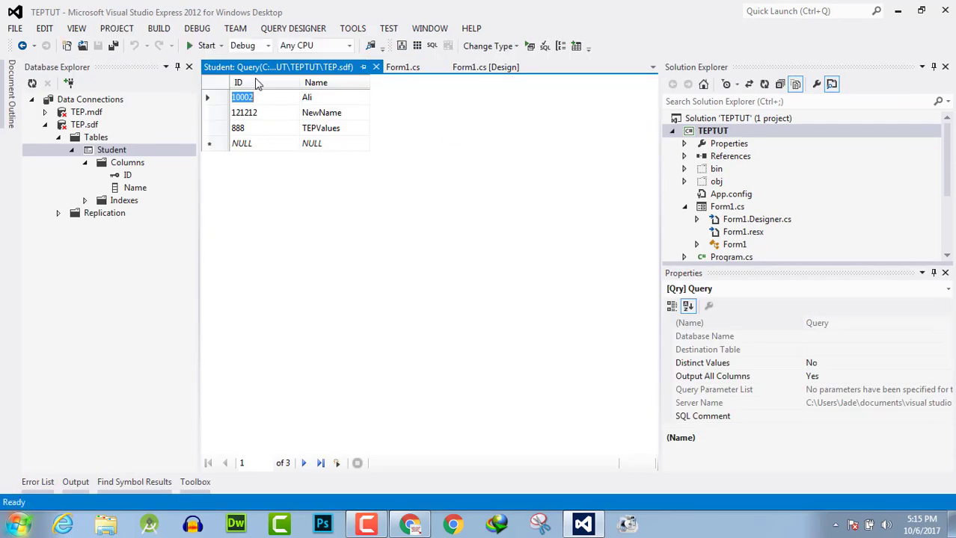
pyautogui.click(403, 66)
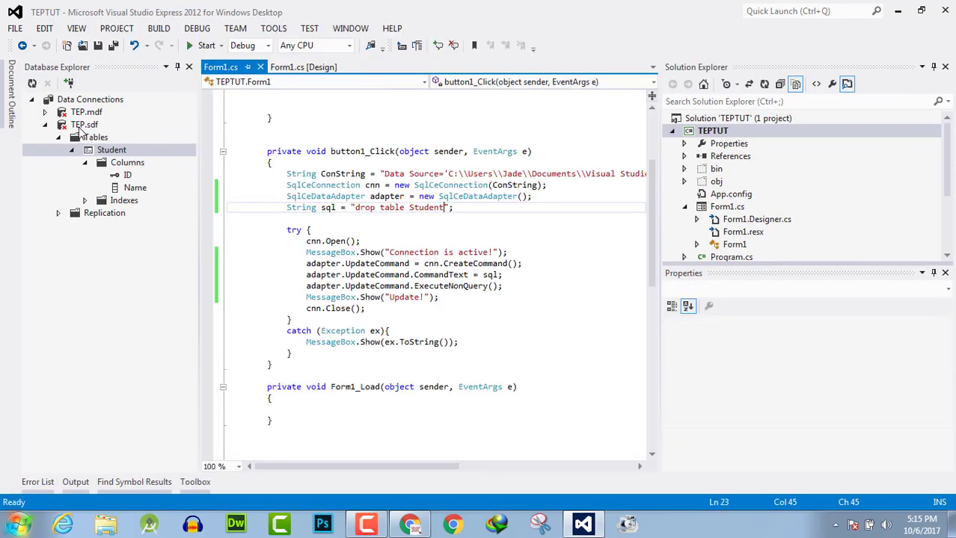
# Step: Refresh TEP.sdf in Database Explorer and check that Tables no longer lists Student
pyautogui.click(84, 124)
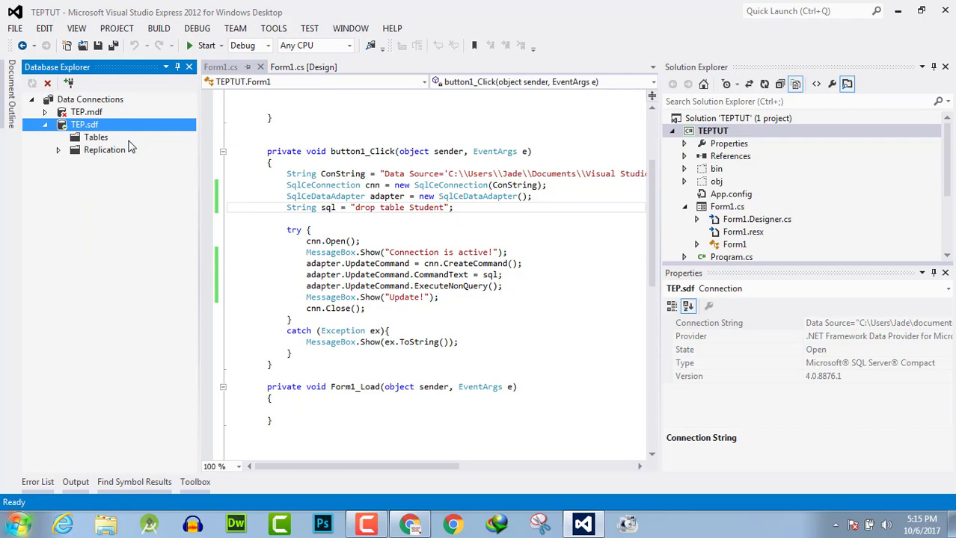
pyautogui.click(96, 137)
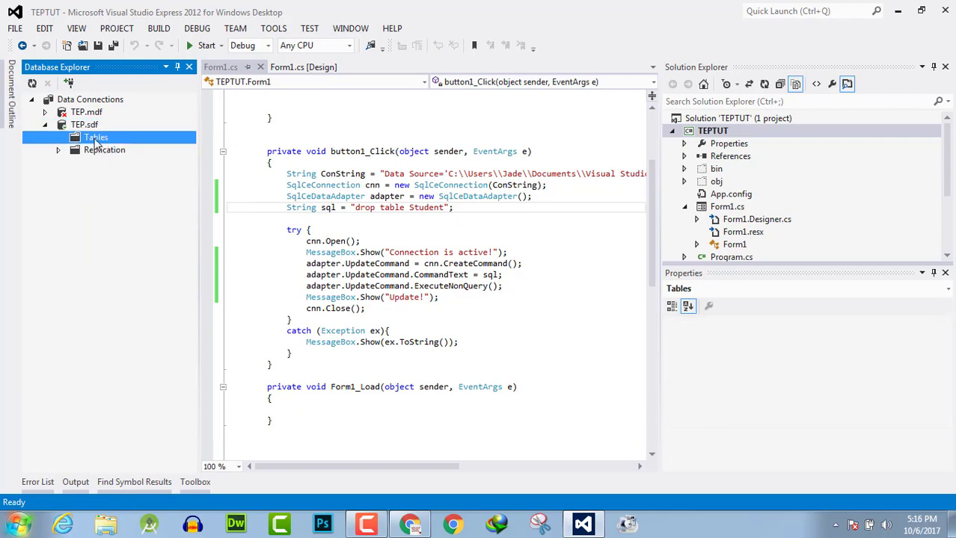
pyautogui.moveTo(127, 179)
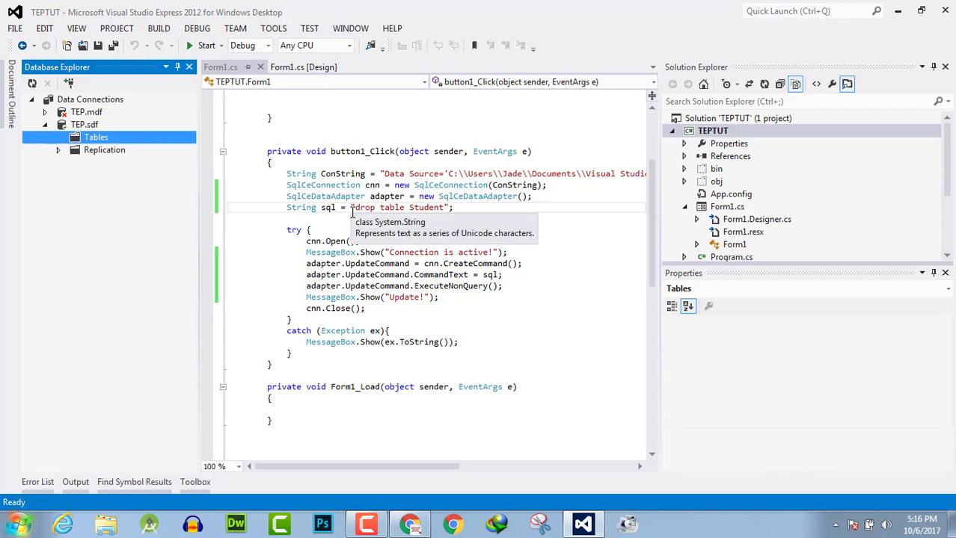
pyautogui.moveTo(600, 232)
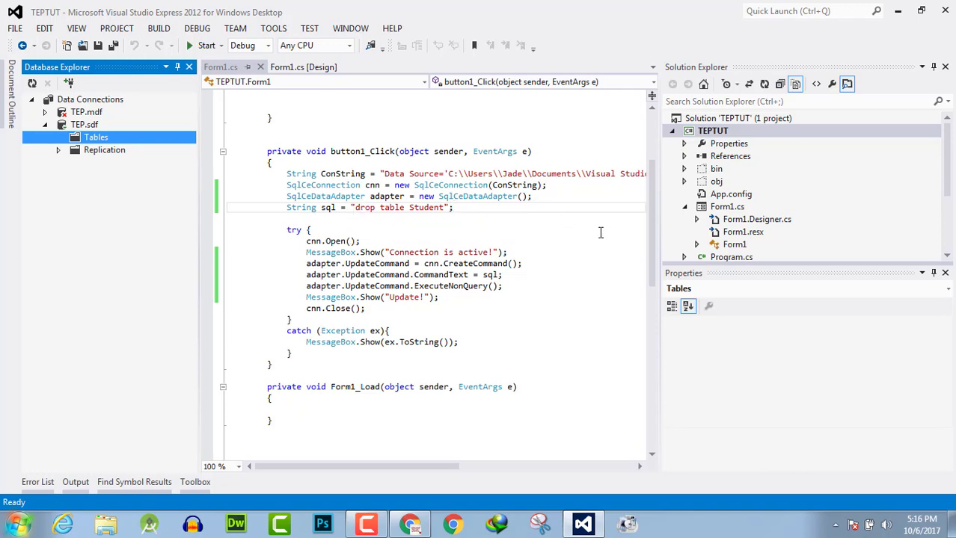